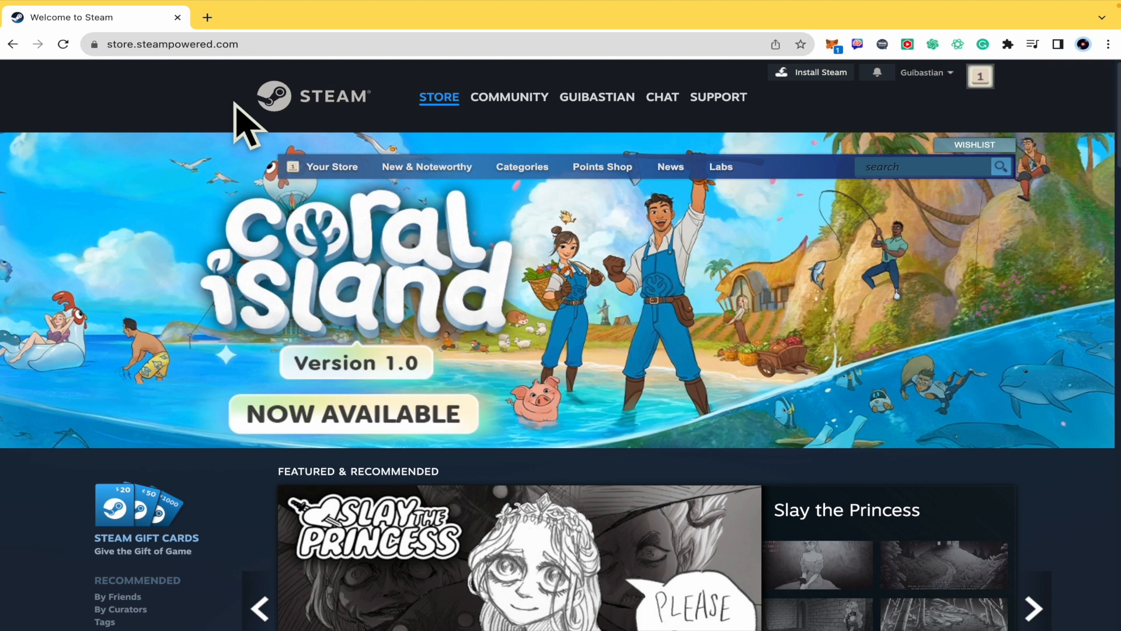
- Open the signed-in profile's Friends page from the profile name menu
{"action": "left_click", "coordinate": [596, 97]}
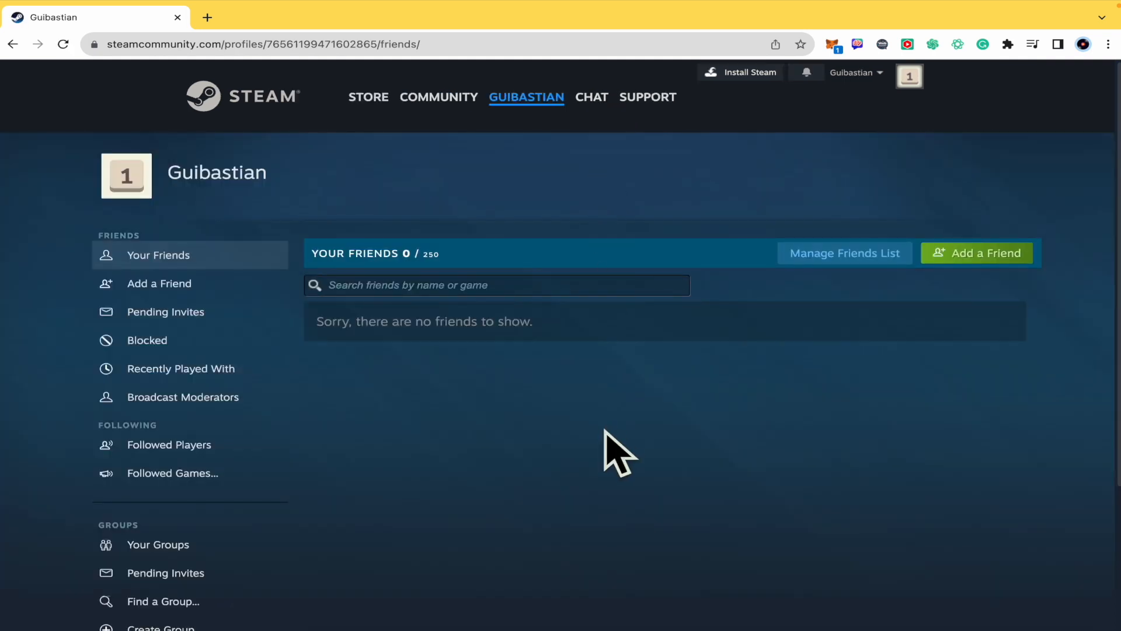
- Scroll down the empty friends list page
{"action": "scroll", "scroll_direction": "down", "scroll_amount": 3}
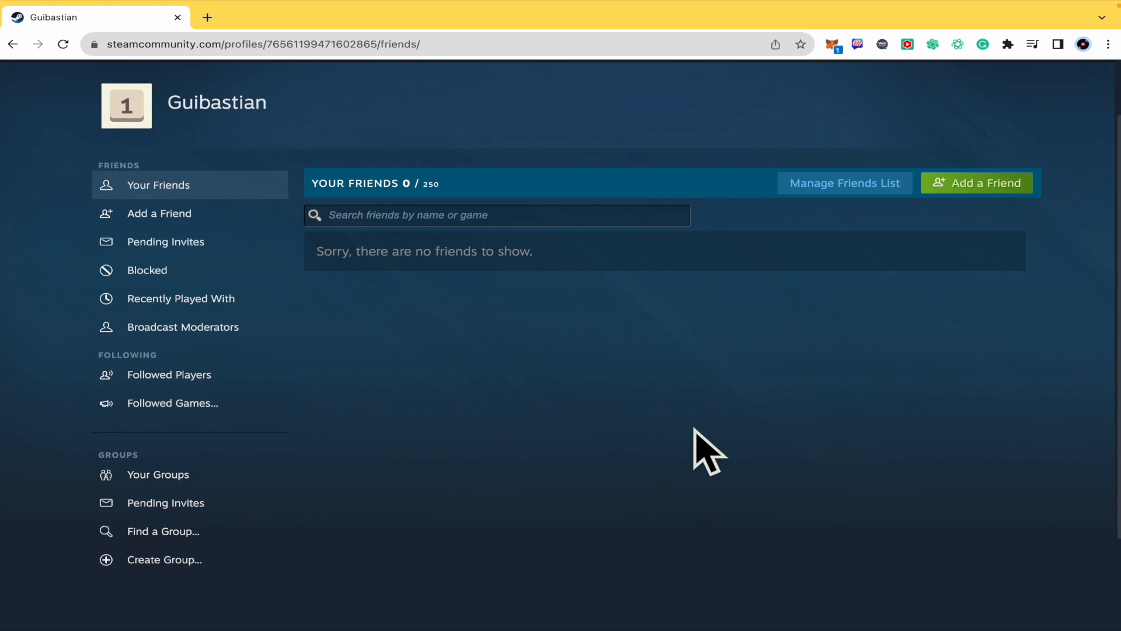
{"action": "mouse_move", "coordinate": [758, 433]}
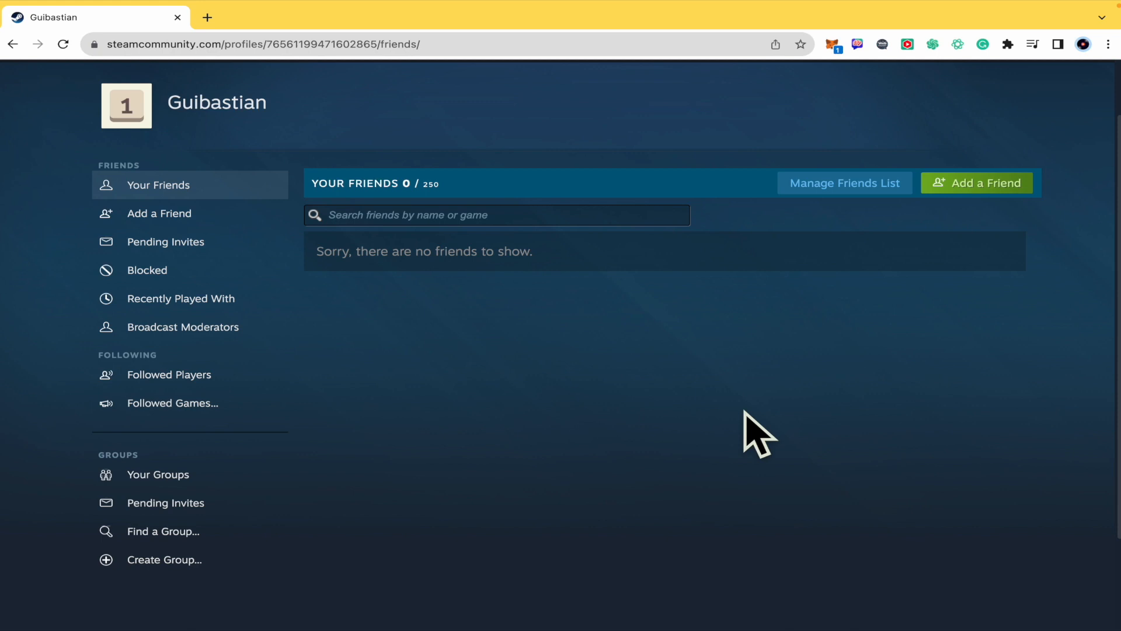
{"action": "mouse_move", "coordinate": [189, 299]}
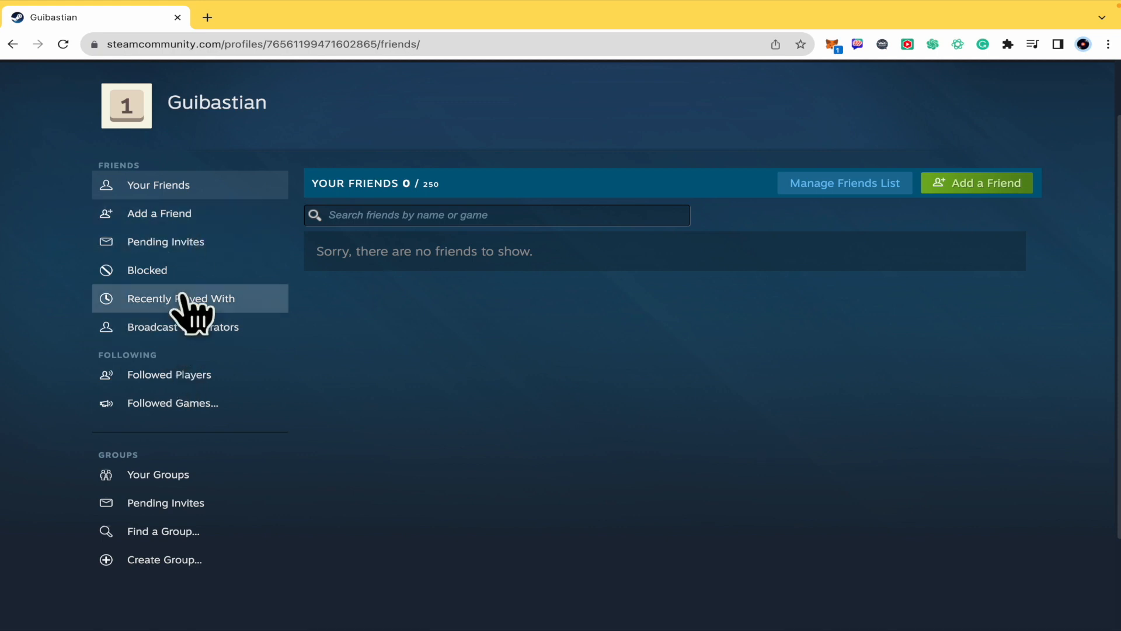
{"action": "mouse_move", "coordinate": [160, 214]}
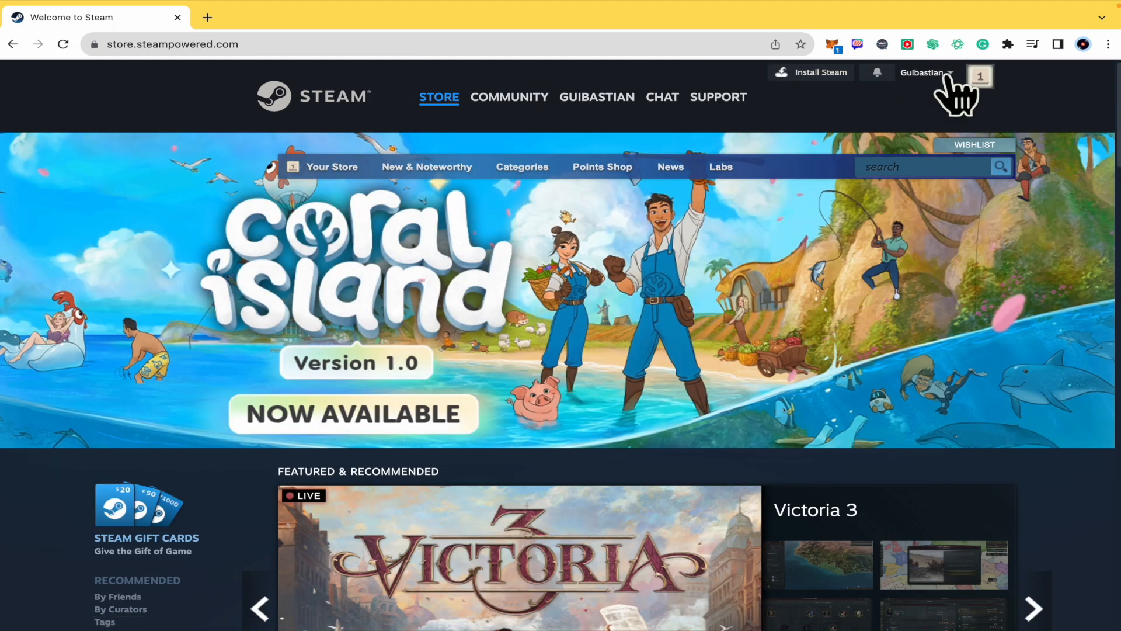
- Go to Account details, then Manage Steam Guard under Account Security
{"action": "left_click", "coordinate": [925, 72]}
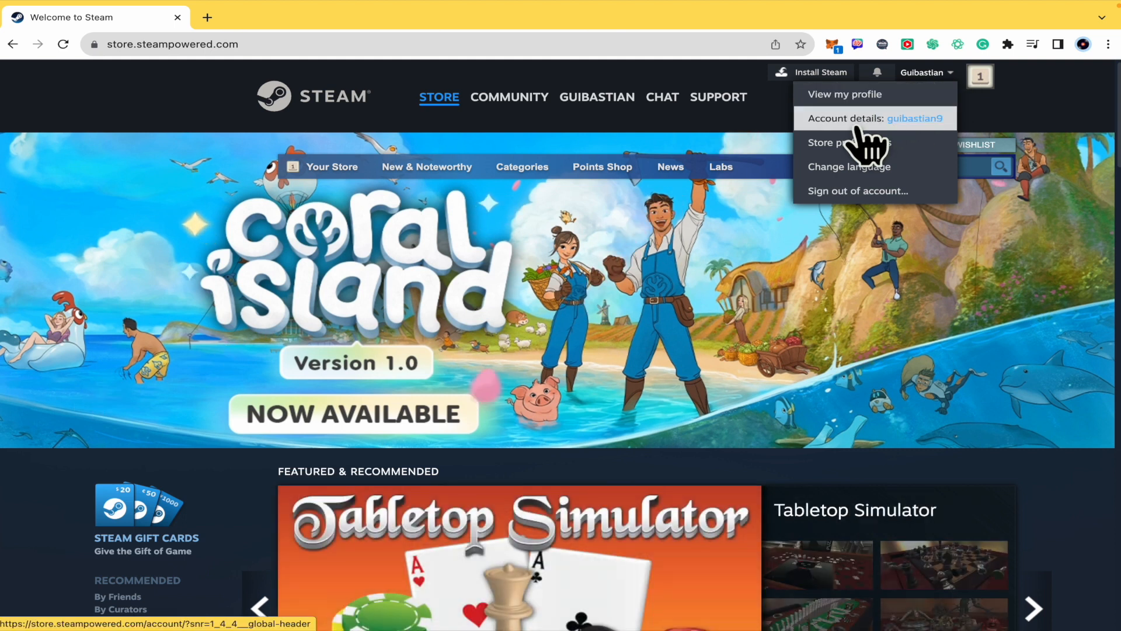
{"action": "left_click", "coordinate": [859, 118]}
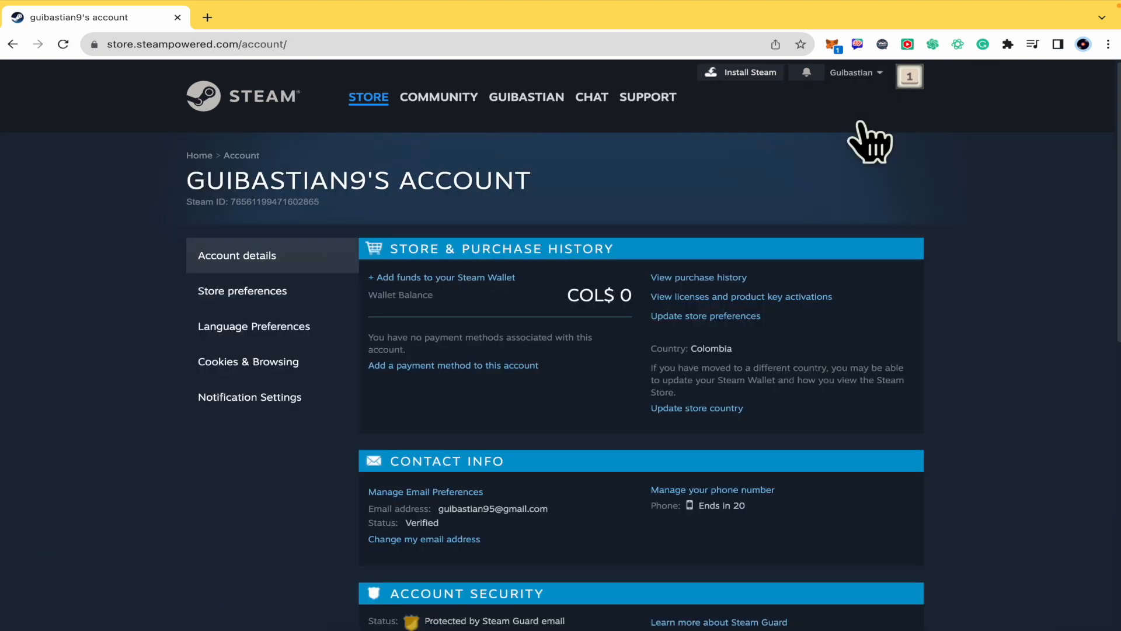
{"action": "mouse_move", "coordinate": [579, 257]}
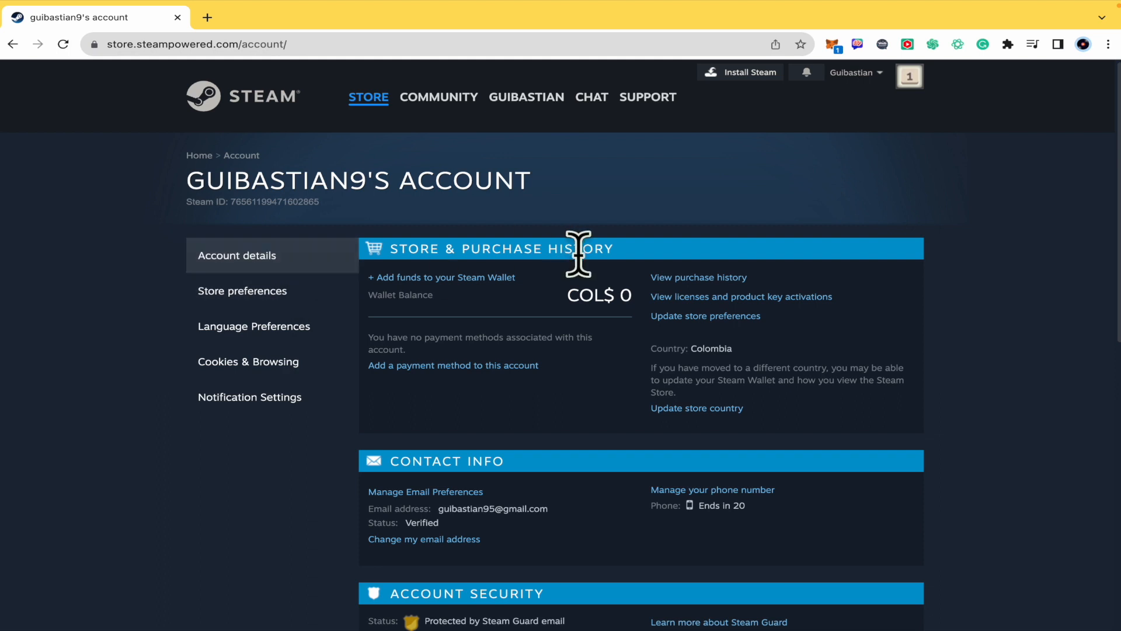
{"action": "scroll", "scroll_direction": "down", "scroll_amount": 3}
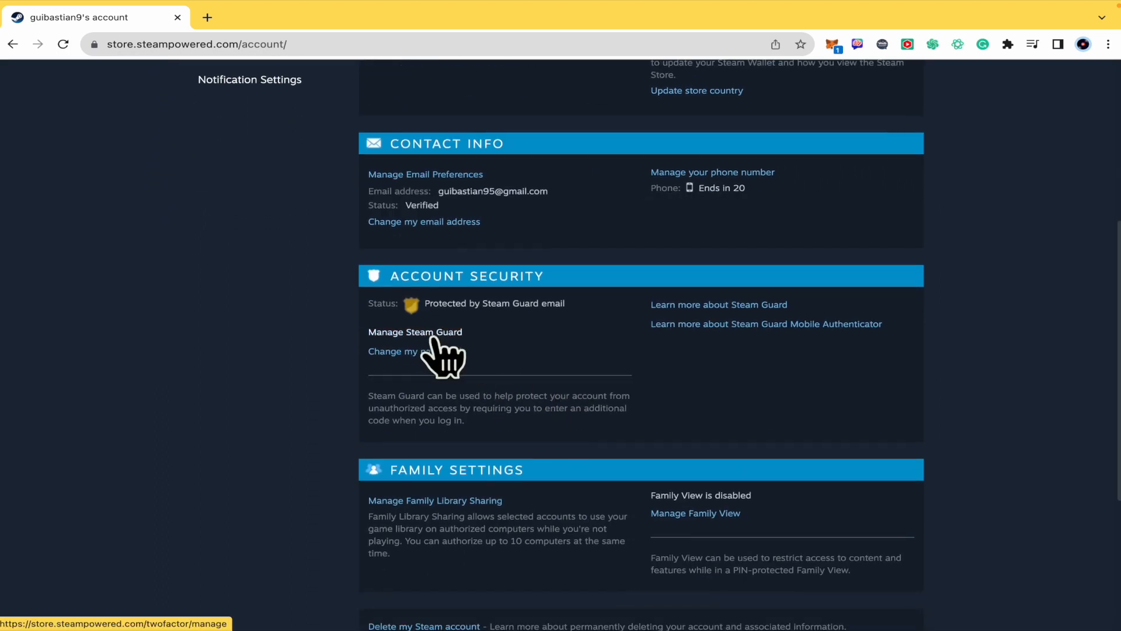
{"action": "left_click", "coordinate": [415, 332]}
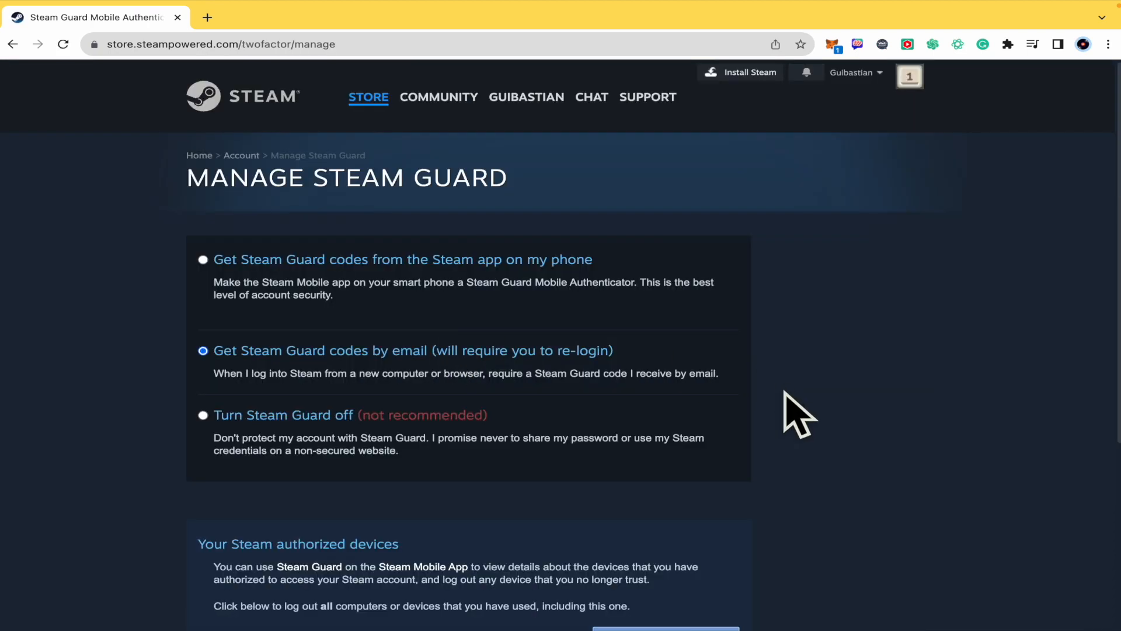
{"action": "mouse_move", "coordinate": [772, 411]}
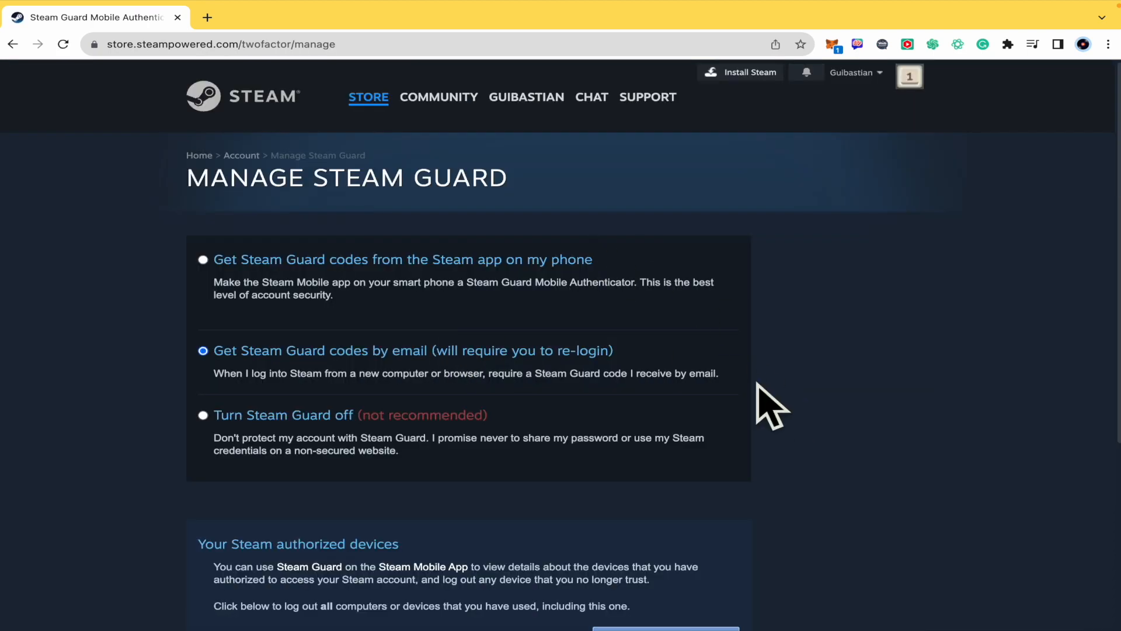
- Scroll down to 'Your Steam authorized devices' and its Deauthorize all devices button
{"action": "scroll", "scroll_direction": "down", "scroll_amount": 3}
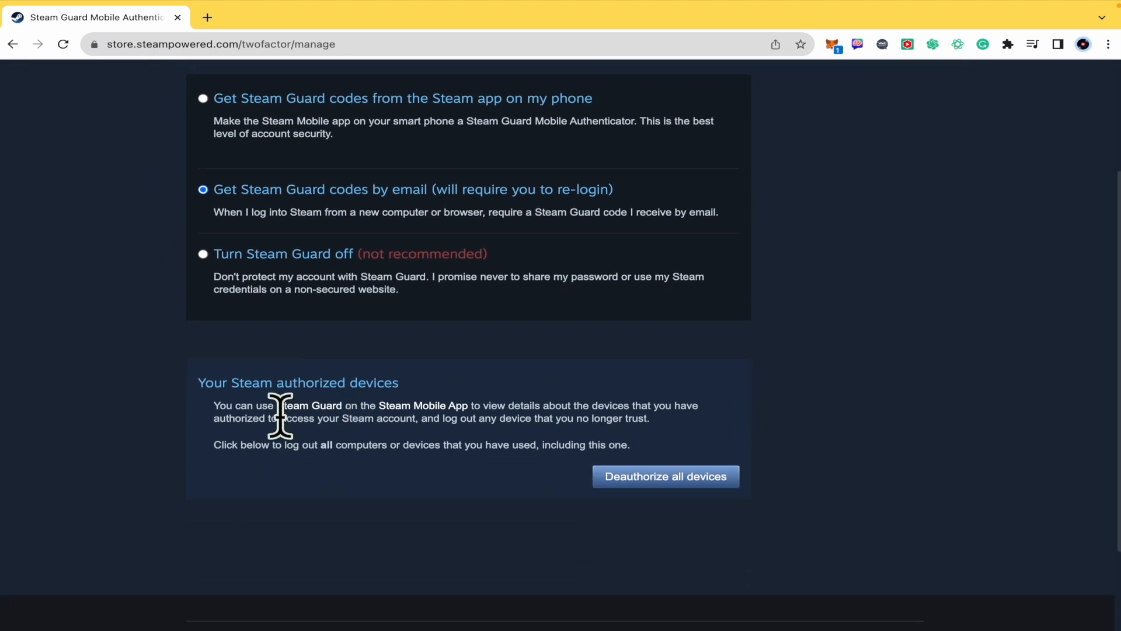
{"action": "mouse_move", "coordinate": [568, 461]}
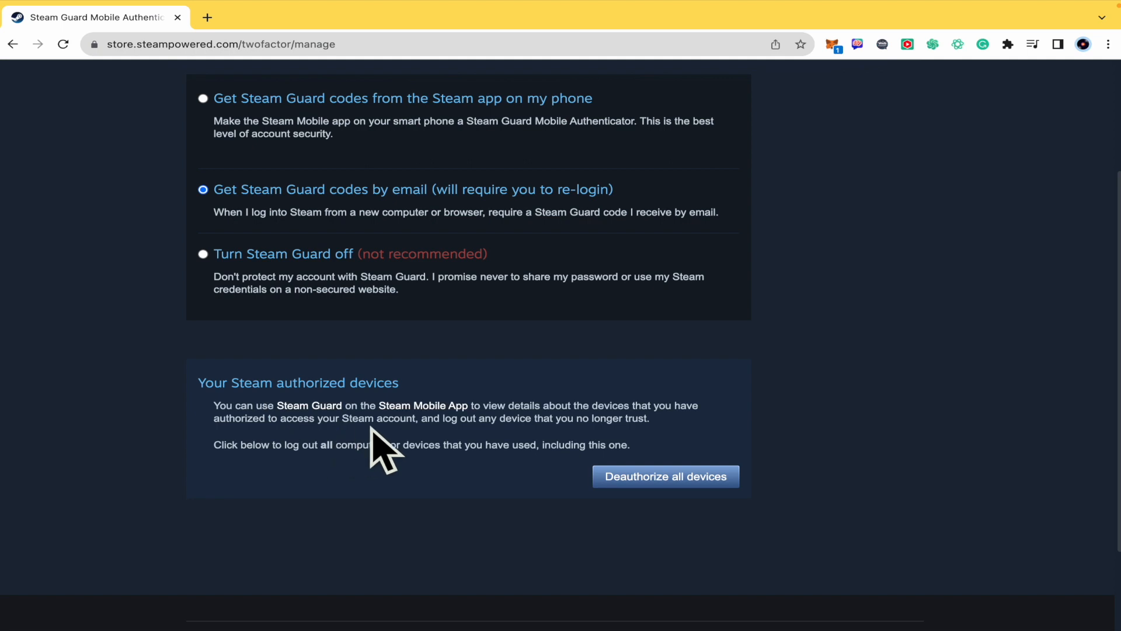
{"action": "mouse_move", "coordinate": [591, 447]}
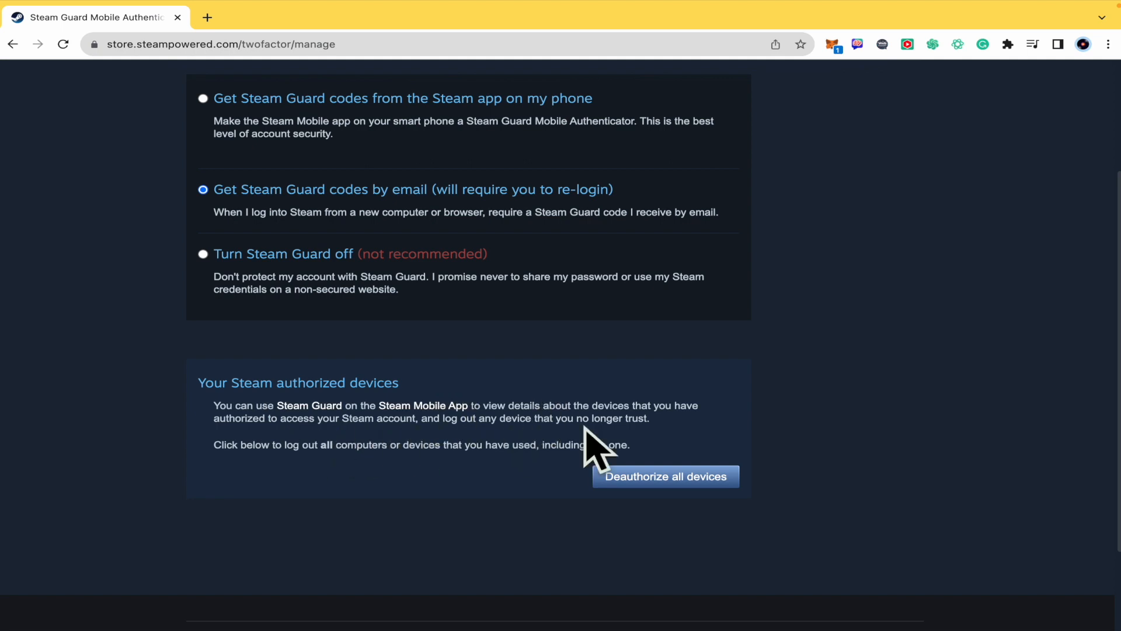
{"action": "mouse_move", "coordinate": [266, 444]}
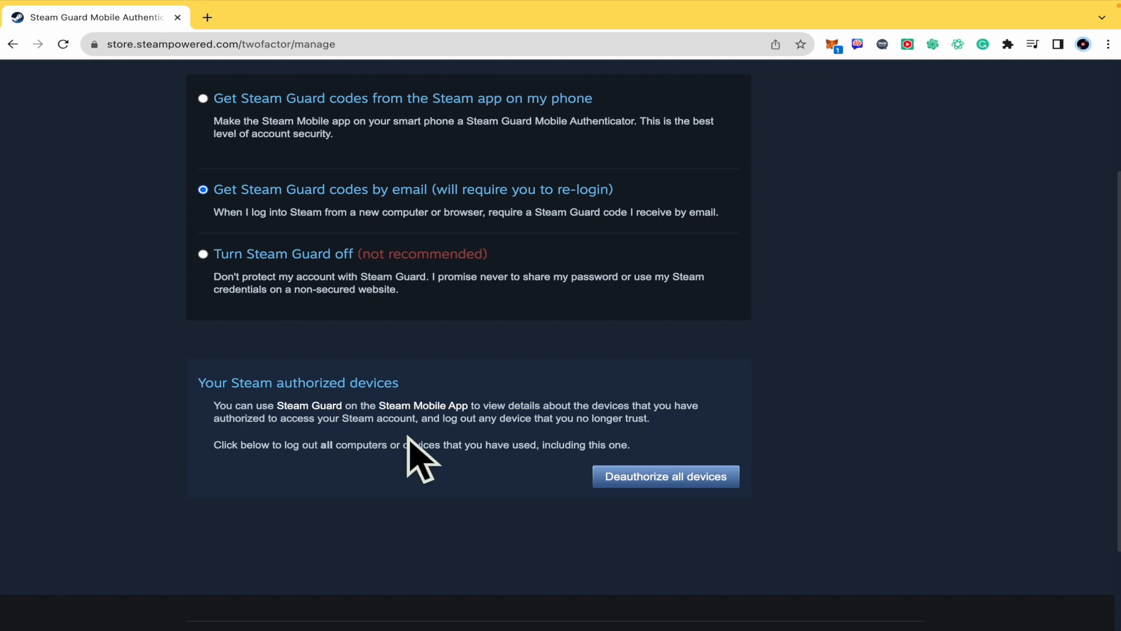
{"action": "mouse_move", "coordinate": [522, 447]}
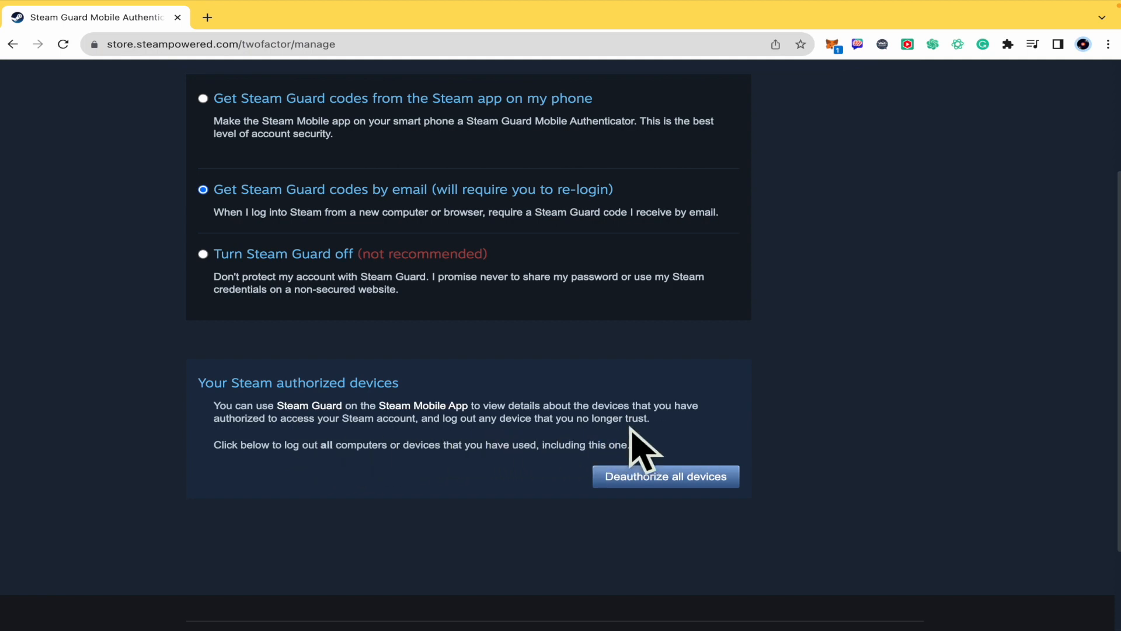
{"action": "mouse_move", "coordinate": [254, 490]}
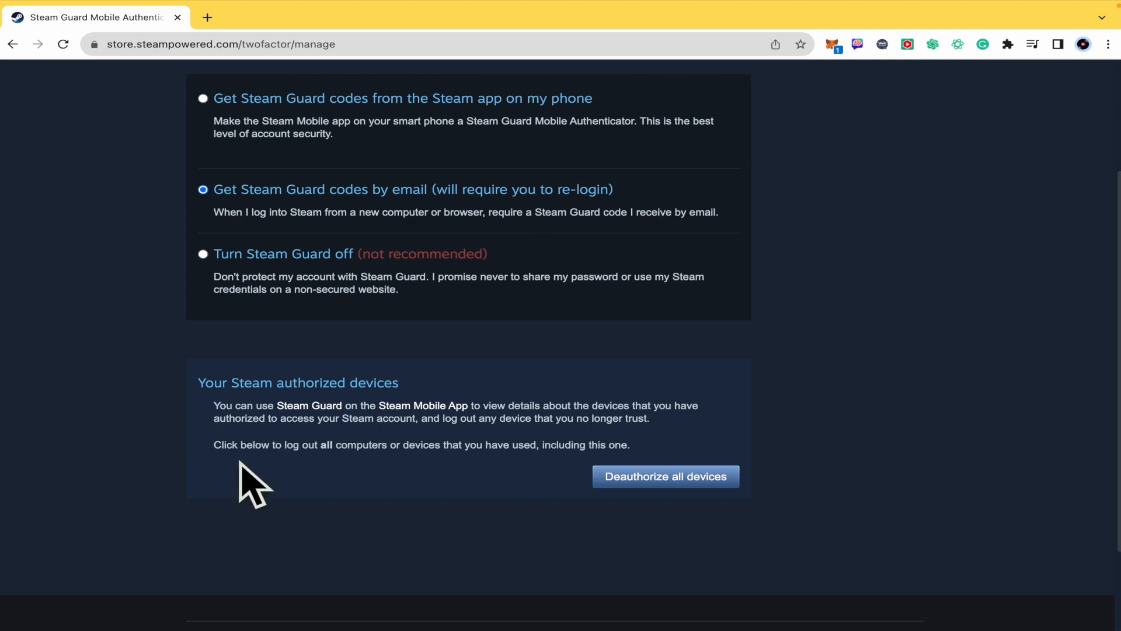
{"action": "mouse_move", "coordinate": [337, 507]}
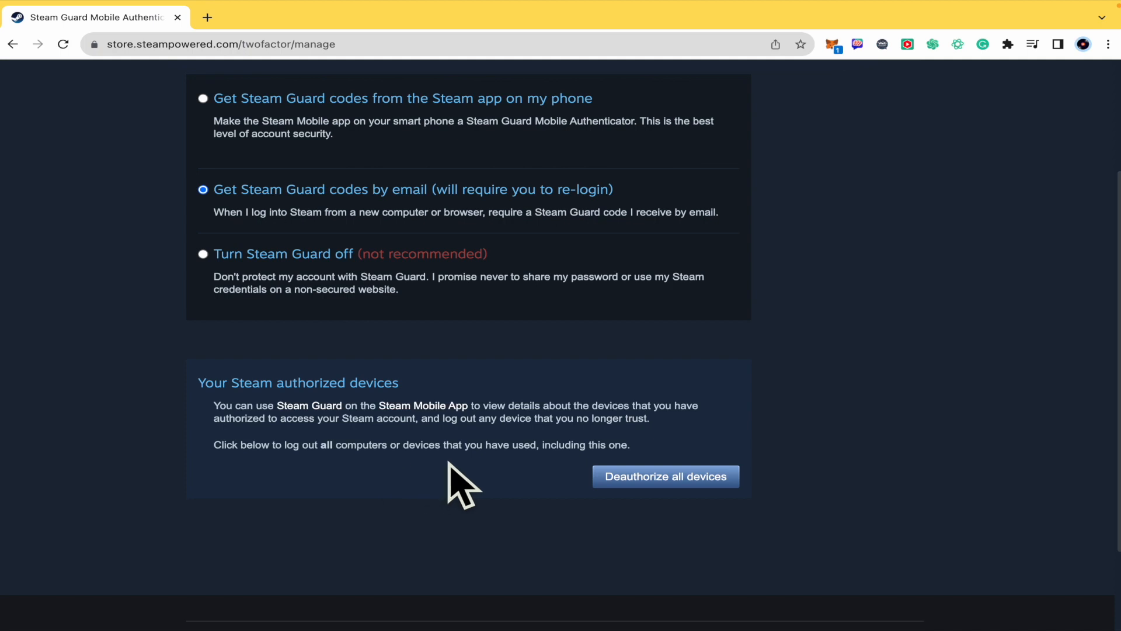
{"action": "mouse_move", "coordinate": [555, 475]}
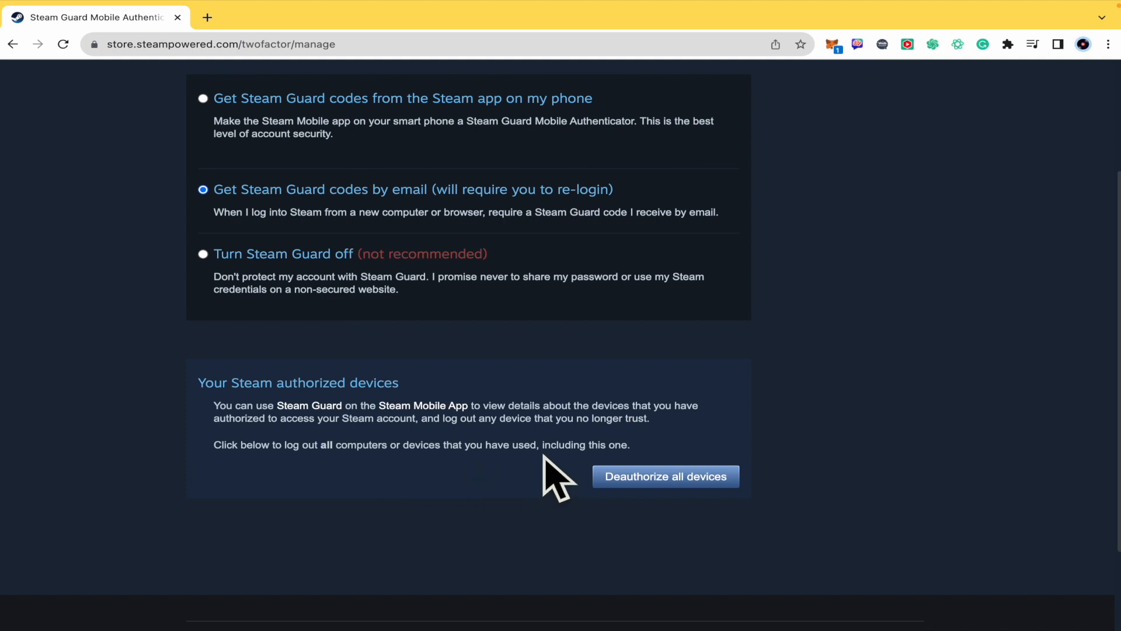
{"action": "mouse_move", "coordinate": [671, 472]}
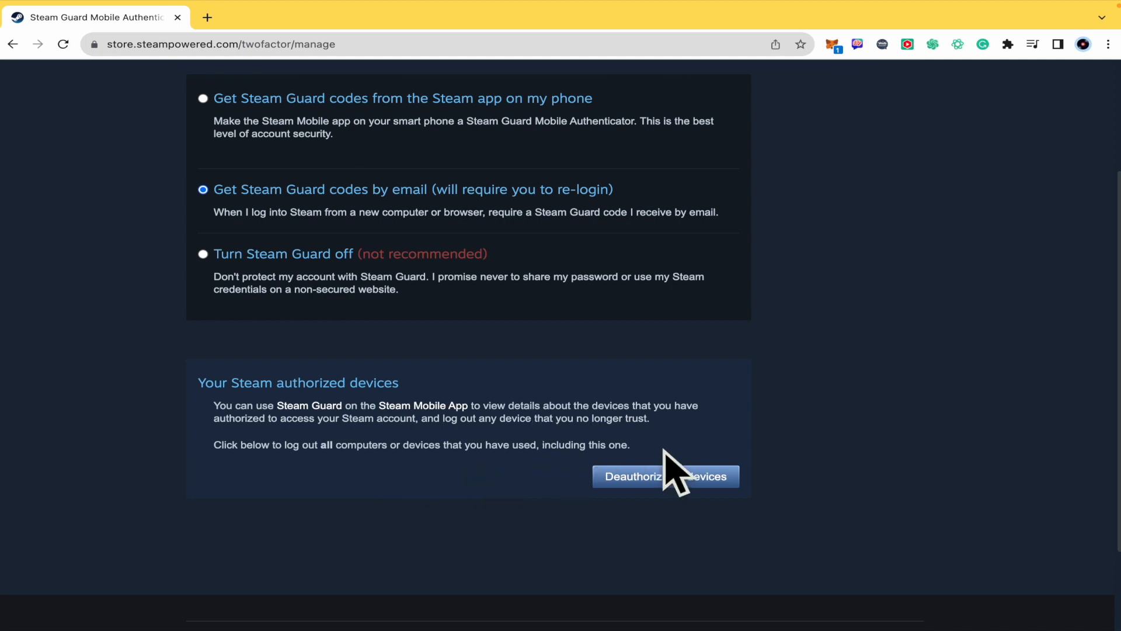
{"action": "mouse_move", "coordinate": [672, 472]}
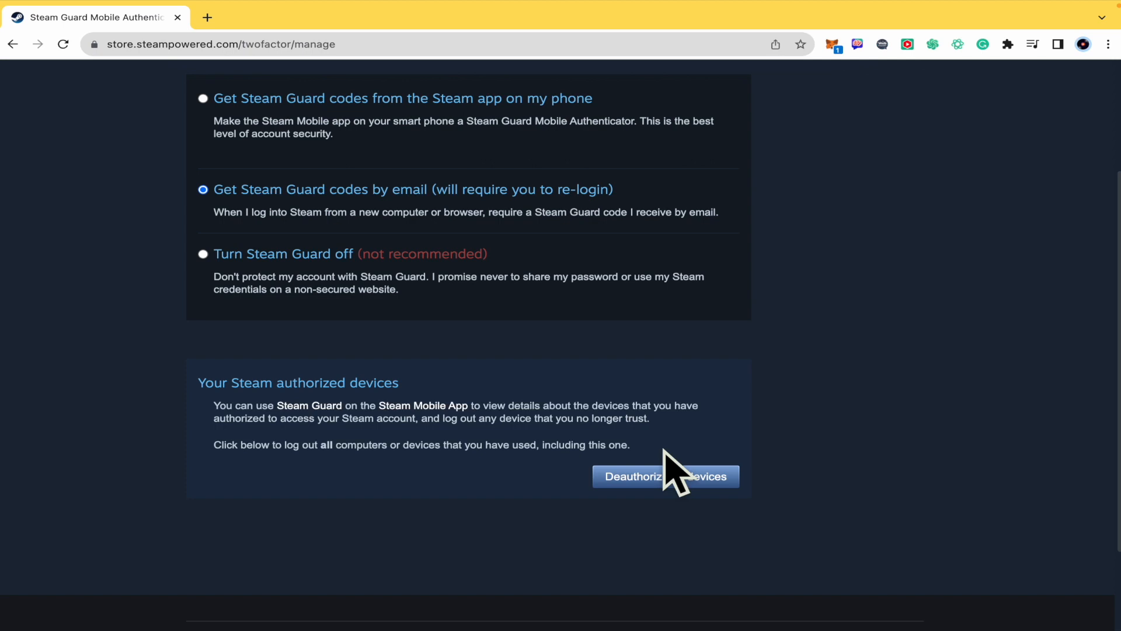
{"action": "mouse_move", "coordinate": [681, 500]}
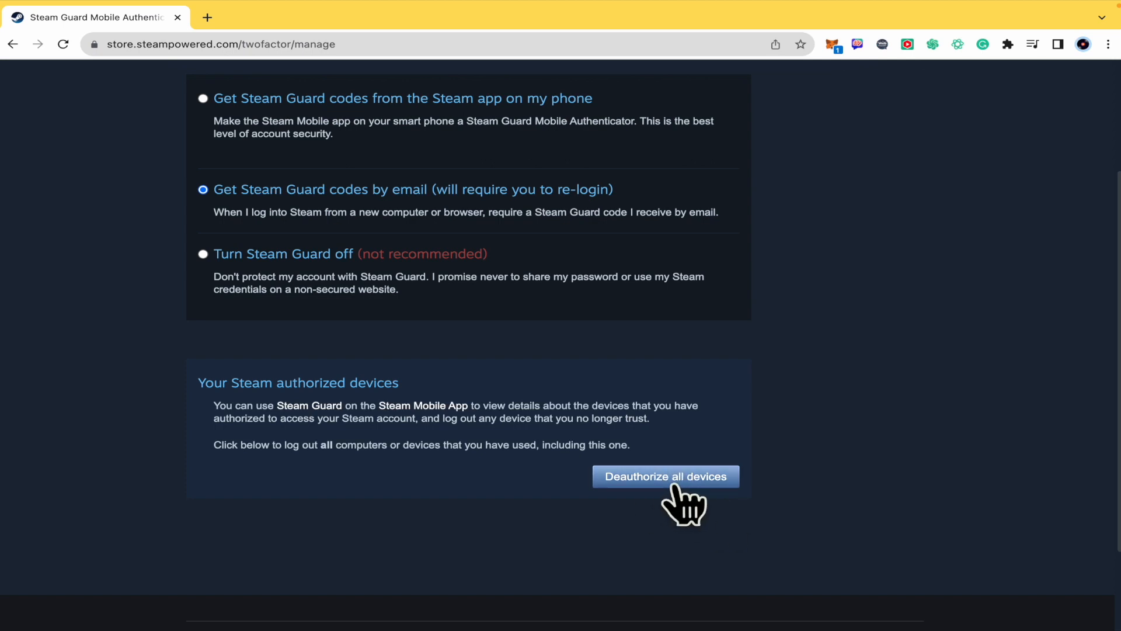